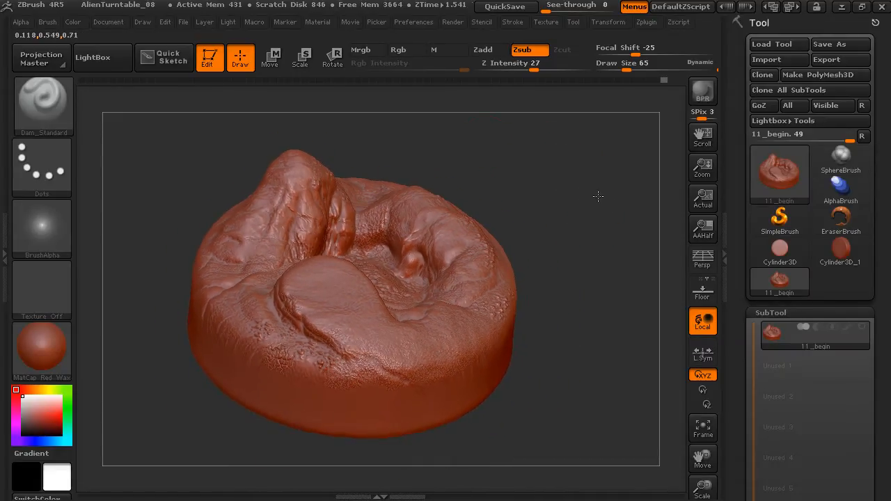
Paint a mask over the disc, then rectangle-mask its left half
left_click_drag(597, 197, 230, 209)
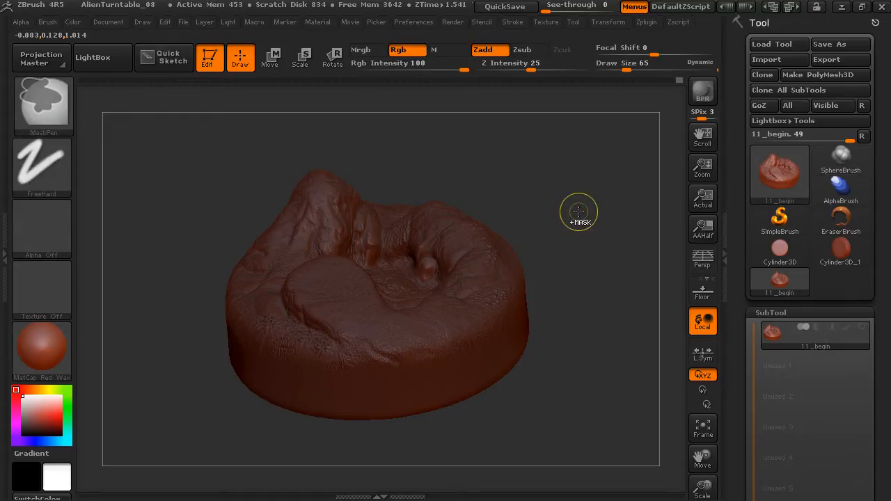
mouse_move(578, 218)
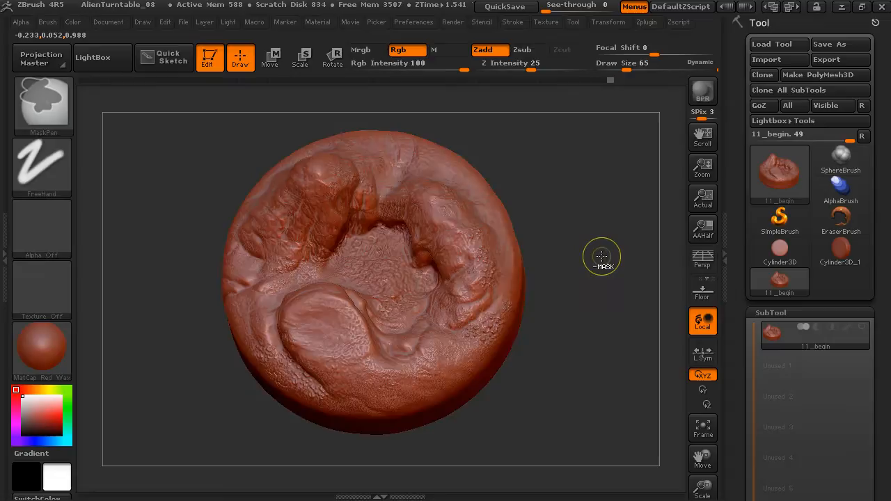
left_click_drag(601, 257, 587, 243)
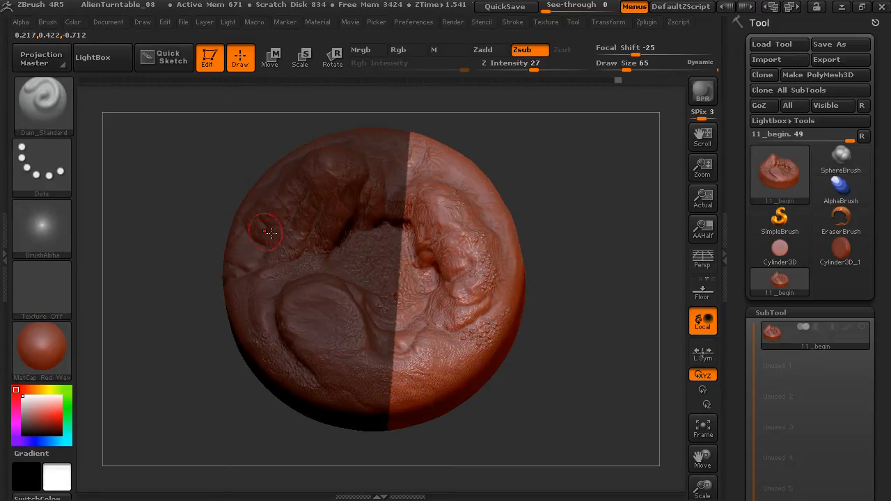
Select MaskPen, mask the disc's right half, and unmask the central hollow
left_click(41, 104)
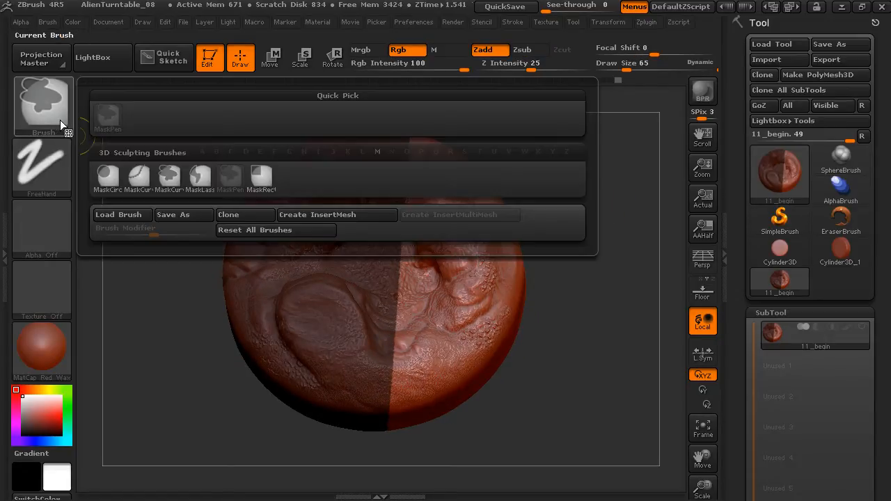
left_click(261, 176)
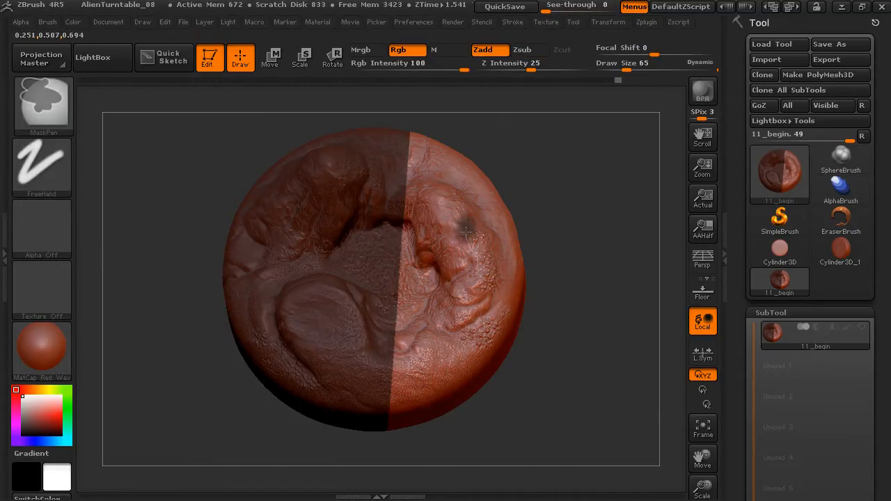
left_click_drag(466, 234, 451, 204)
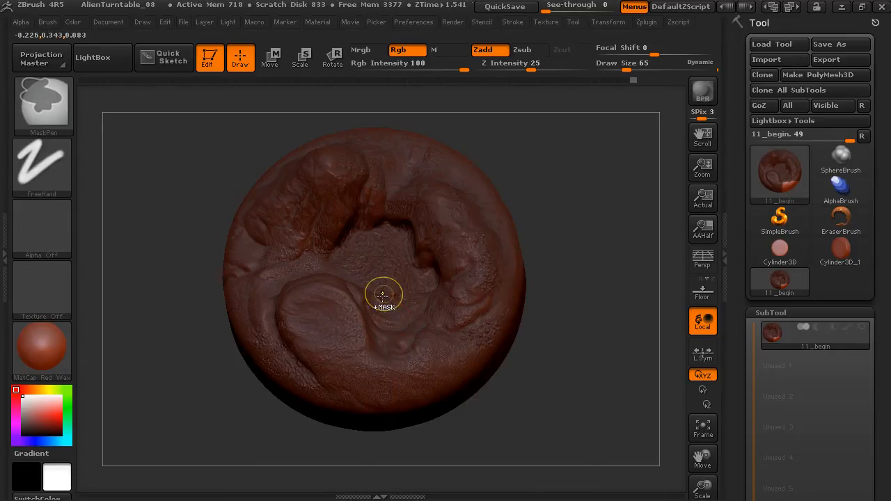
left_click_drag(383, 296, 359, 271)
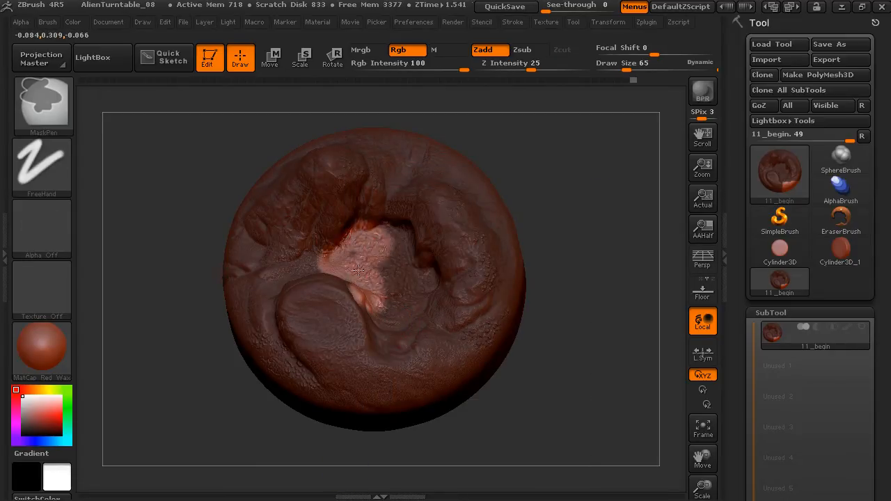
left_click_drag(358, 270, 400, 310)
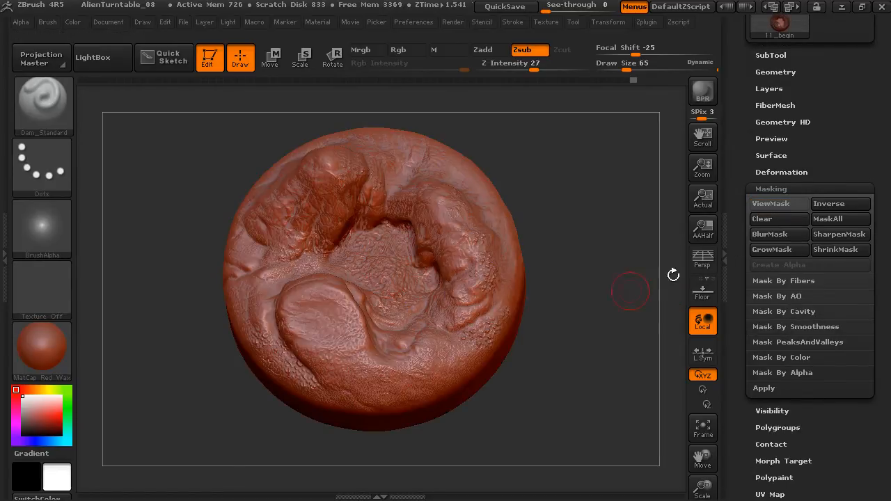
Sculpt the central hollow, then show, invert and clear the mask in Tool > Masking
left_click(41, 105)
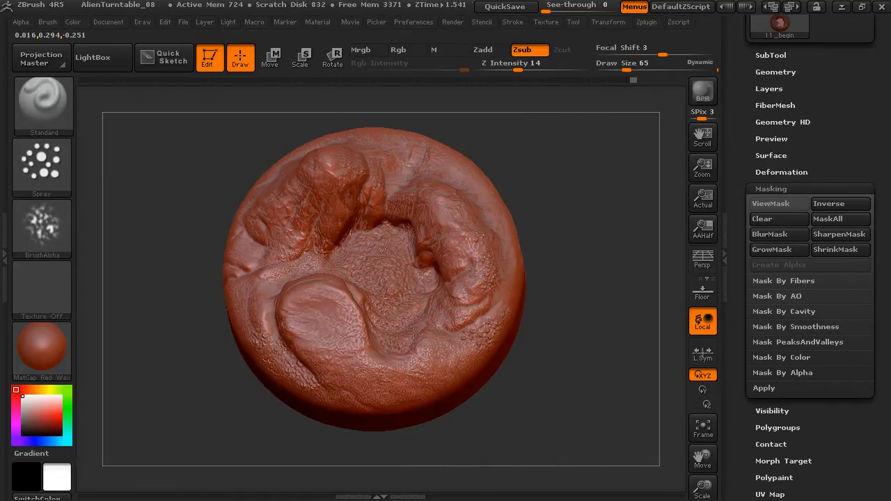
left_click_drag(412, 332, 467, 258)
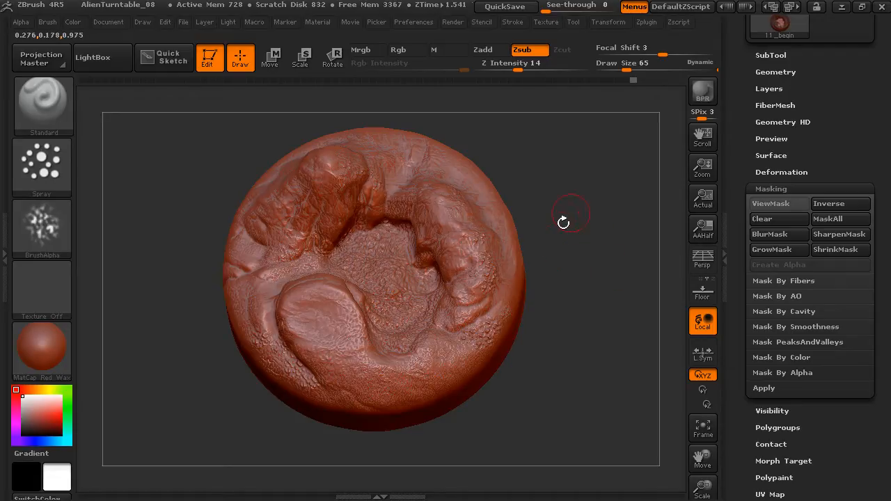
left_click(779, 203)
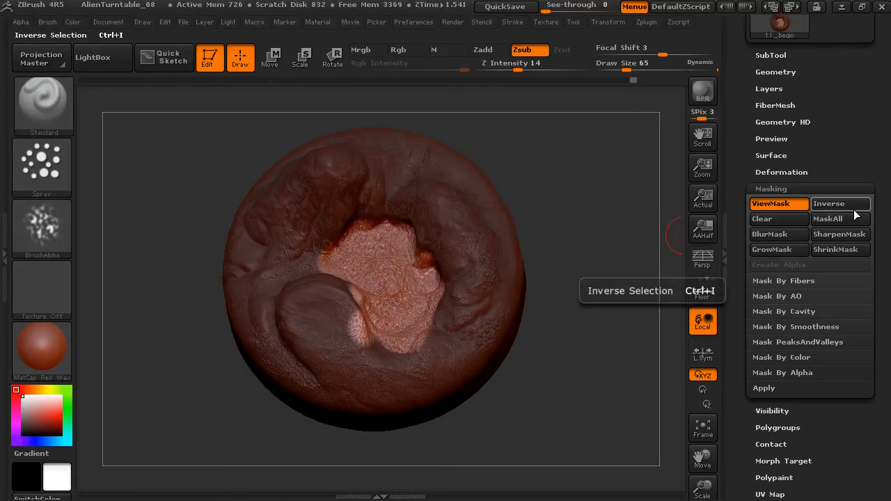
left_click(779, 219)
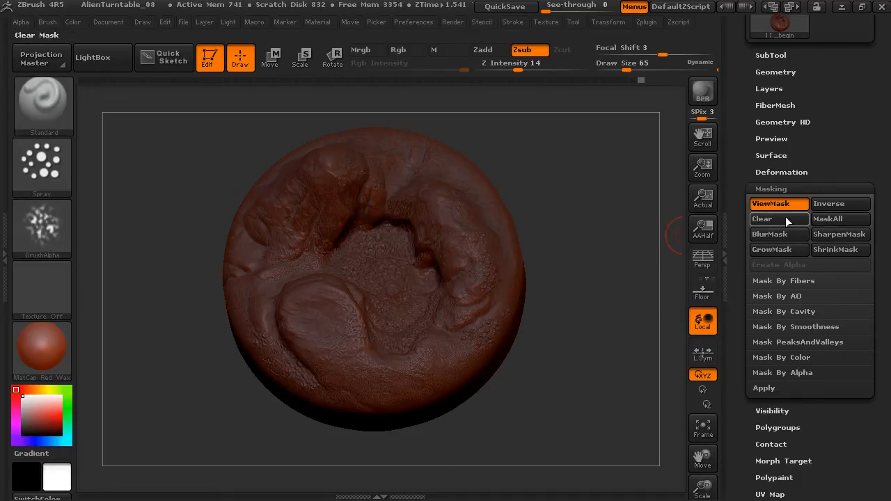
left_click(762, 219)
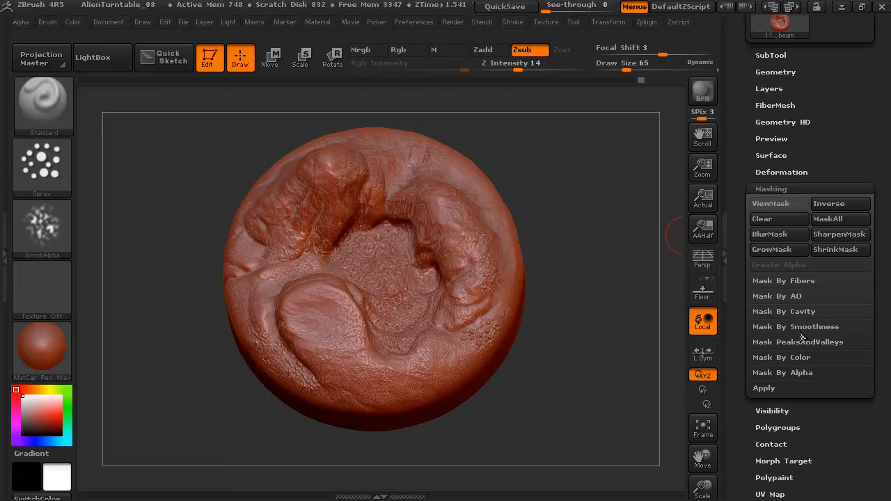
mouse_move(805, 293)
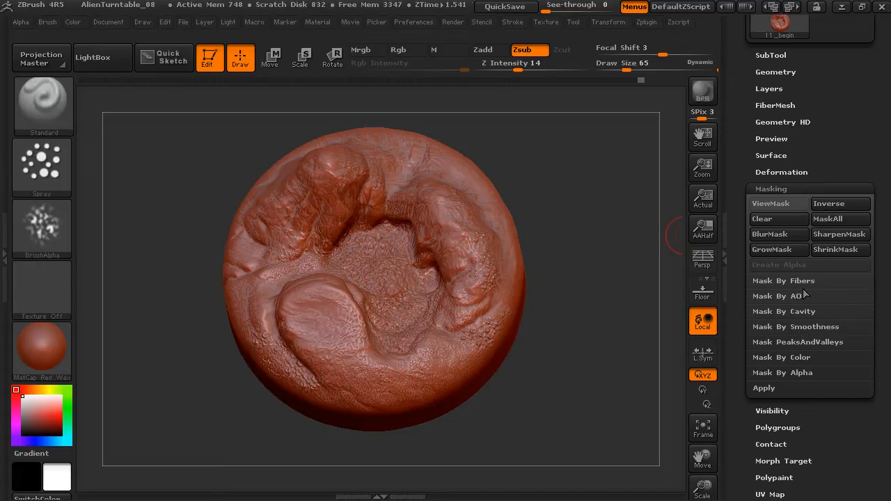
mouse_move(778, 397)
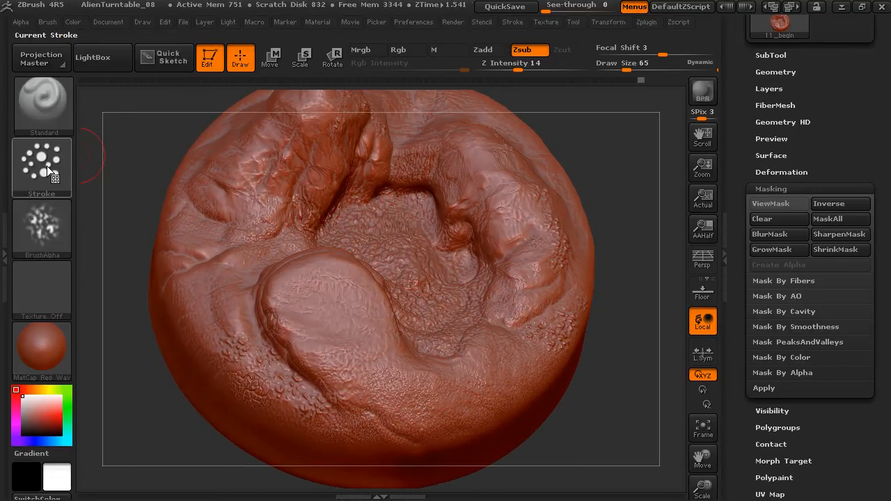
Use the FreeHand stroke to paint a mask along the curved front ridge
left_click(41, 167)
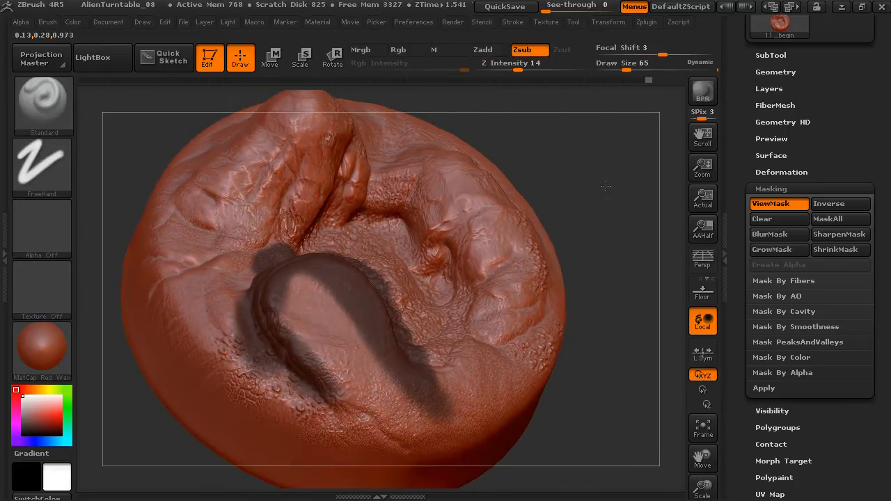
left_click_drag(606, 186, 393, 353)
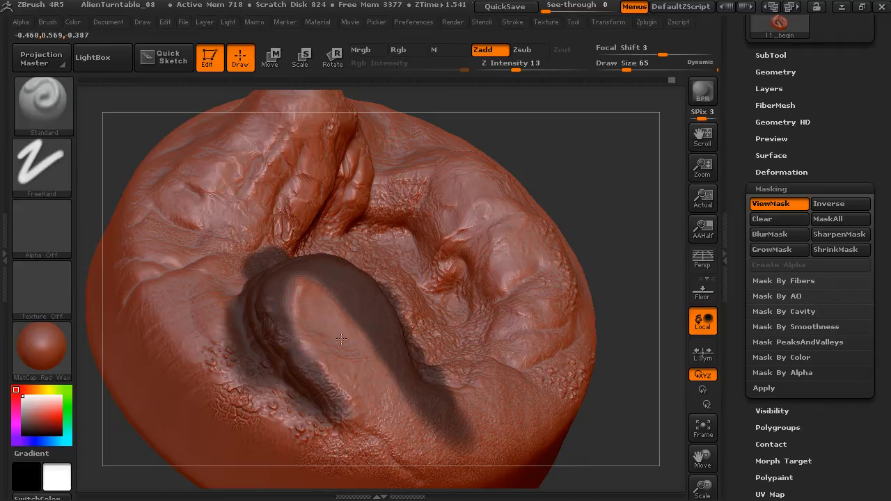
Build up the surface around the masked ridge with the Standard brush in Zadd
left_click_drag(341, 339, 360, 319)
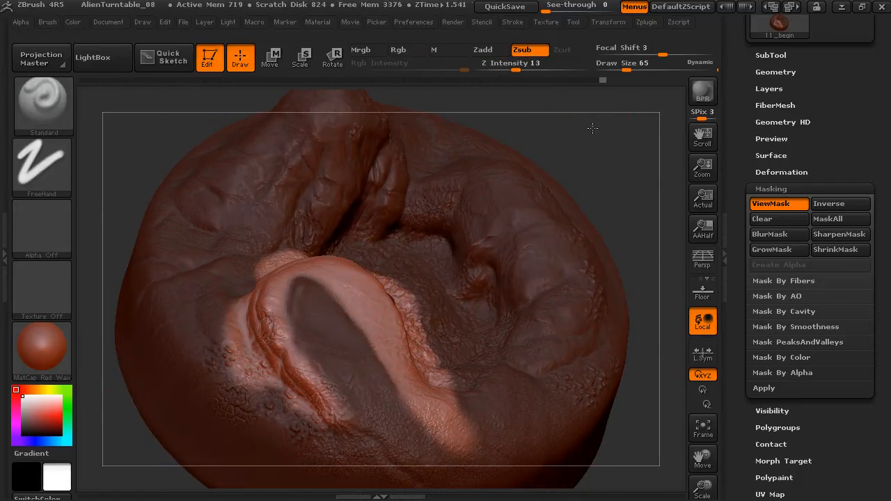
Carve a gully along the ridge edge and deepen the rock's centre in Zsub
left_click_drag(591, 128, 341, 282)
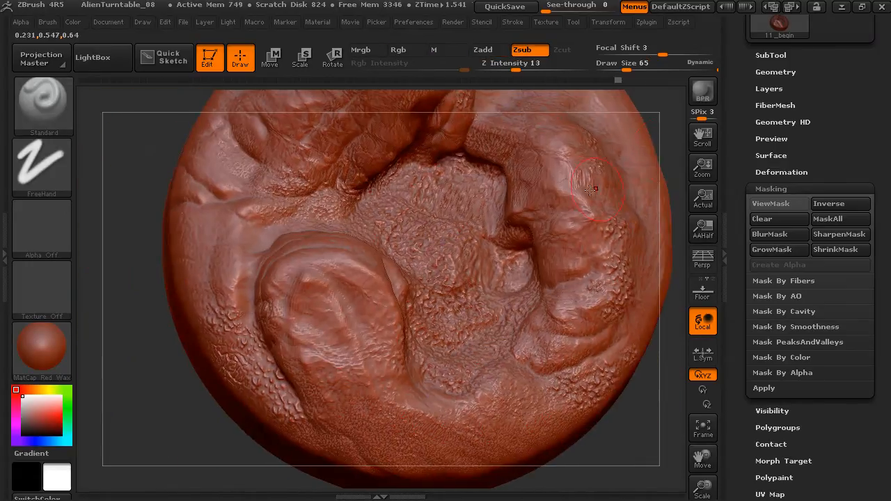
left_click_drag(592, 188, 445, 303)
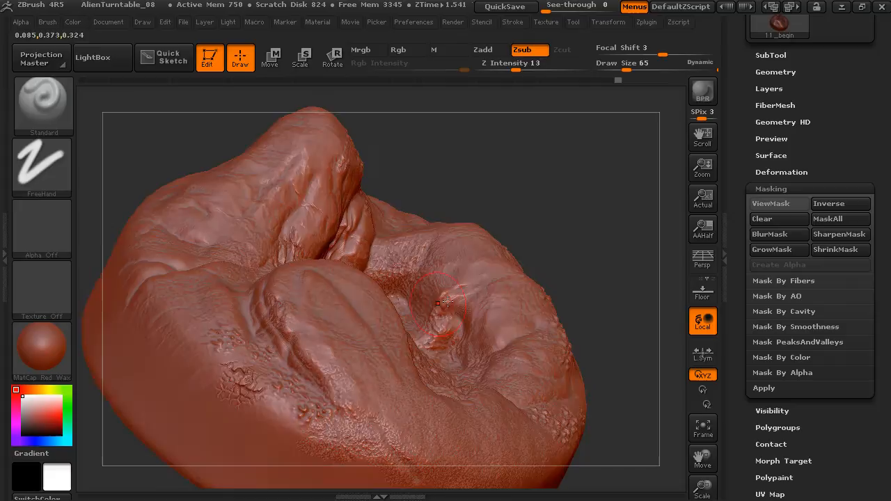
left_click_drag(449, 303, 529, 257)
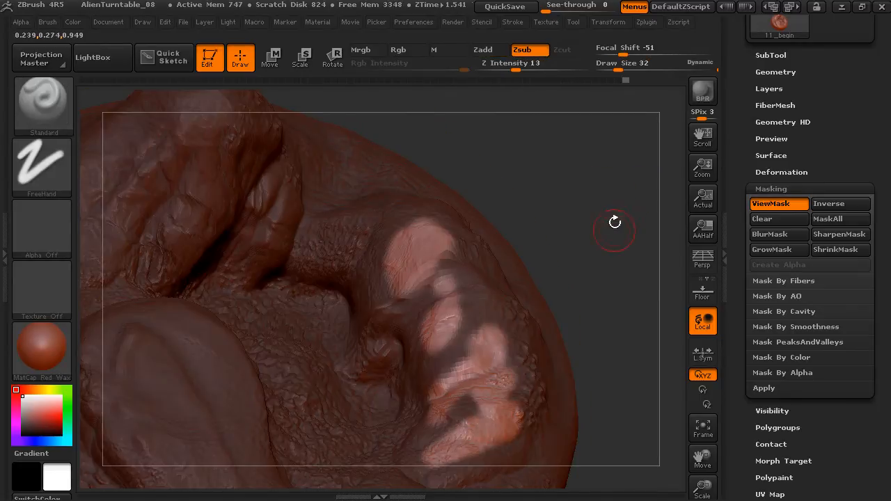
Build ClayBuildup bumps over the unmasked rim patches, then view the rock from above
left_click_drag(615, 223, 369, 273)
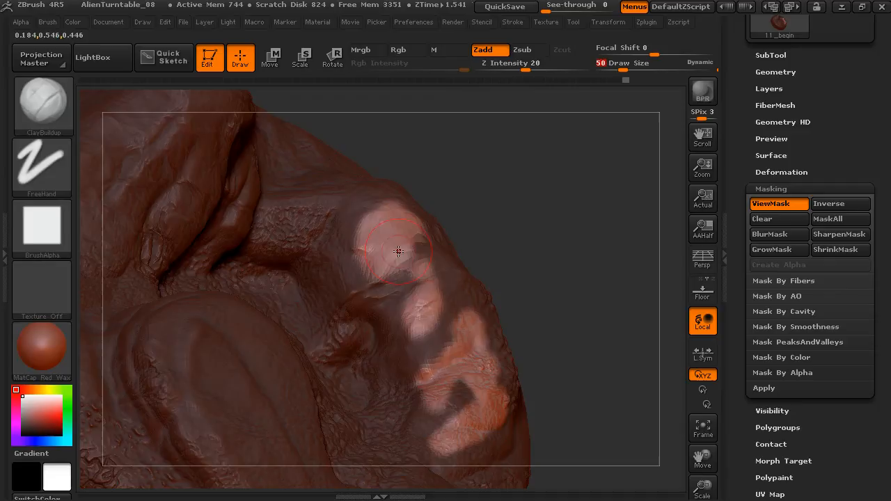
left_click_drag(398, 252, 389, 245)
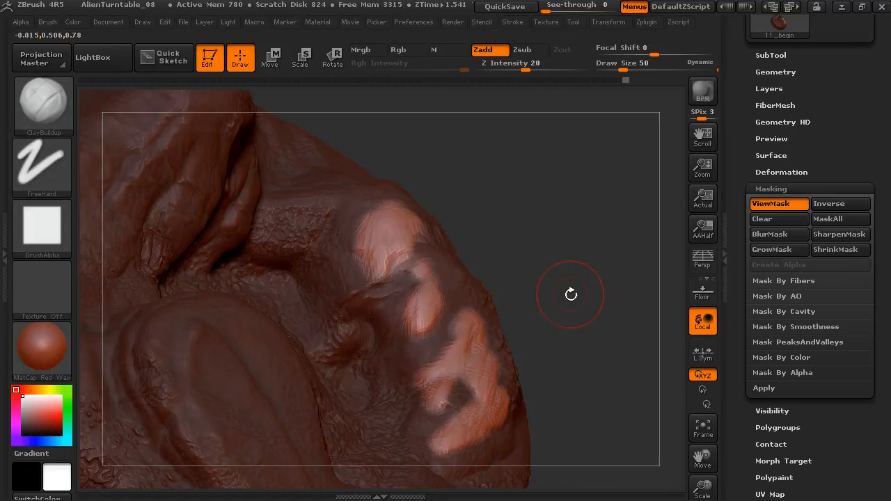
left_click_drag(571, 293, 484, 410)
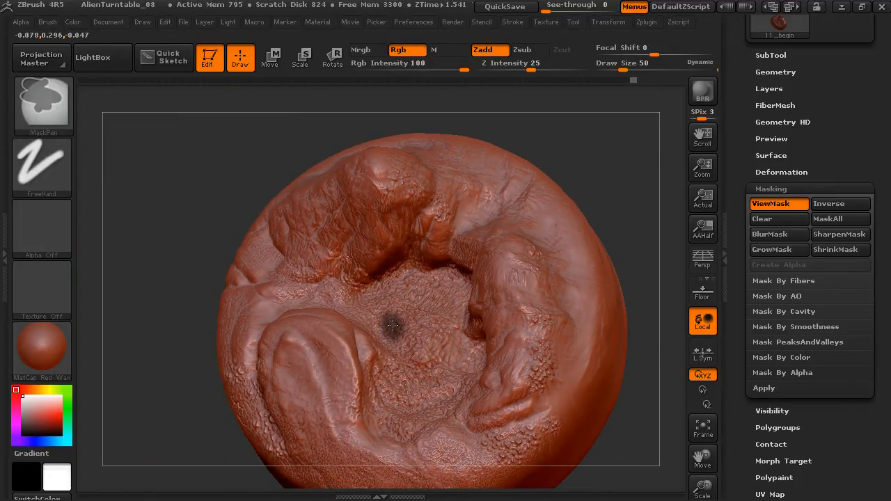
Paint a curving gully-shaped mask across the disc's centre, tilting to widen it
left_click_drag(394, 324, 445, 293)
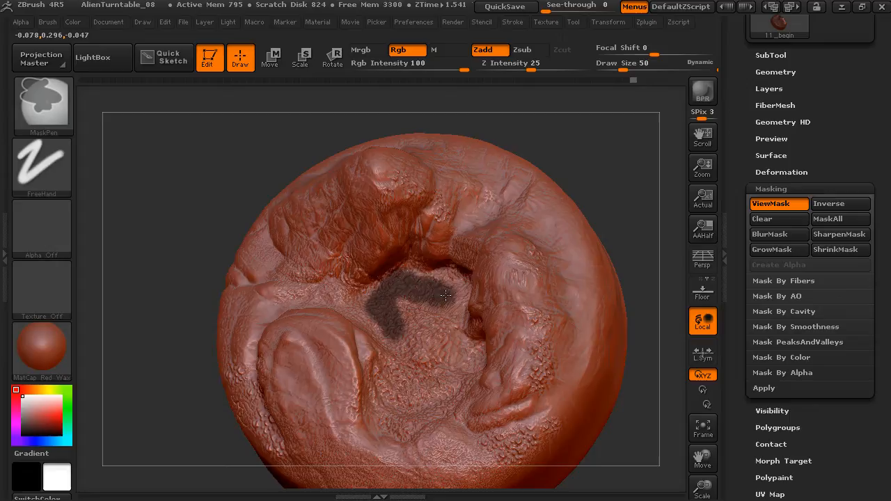
left_click_drag(446, 295, 432, 292)
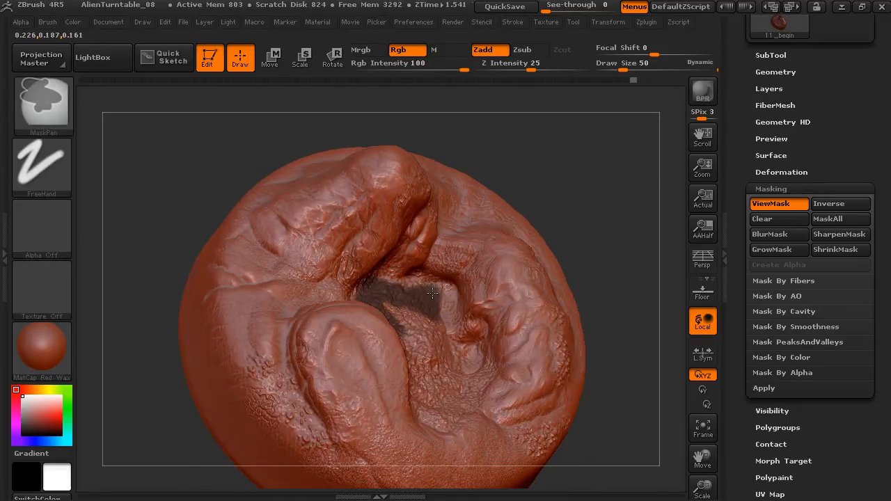
left_click_drag(432, 292, 465, 375)
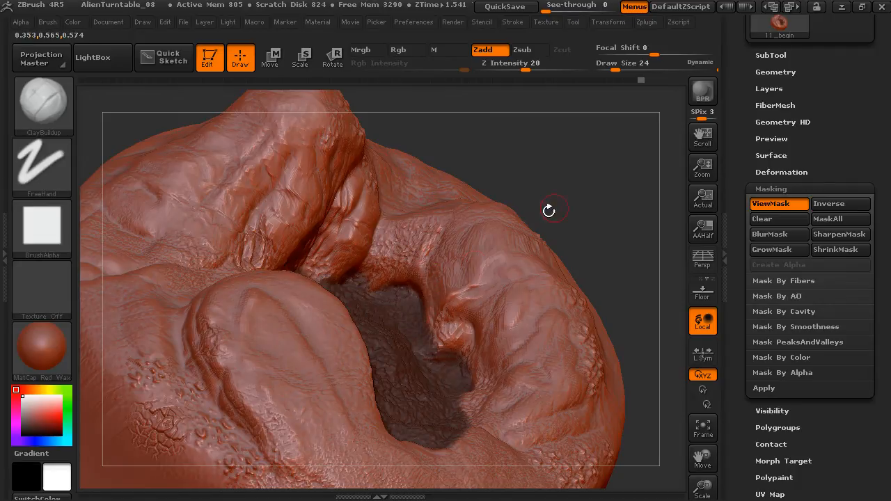
Raise ClayBuildup walls in Zadd around the masked central gully
left_click_drag(548, 210, 463, 350)
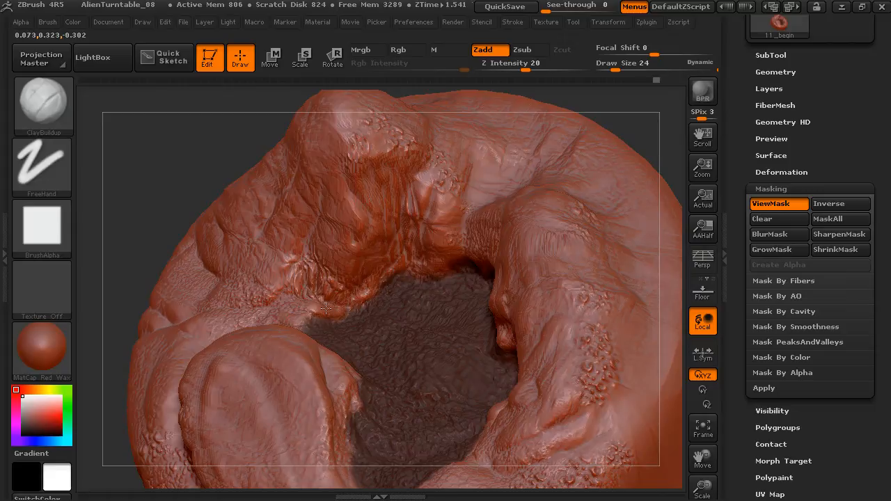
left_click_drag(324, 308, 318, 401)
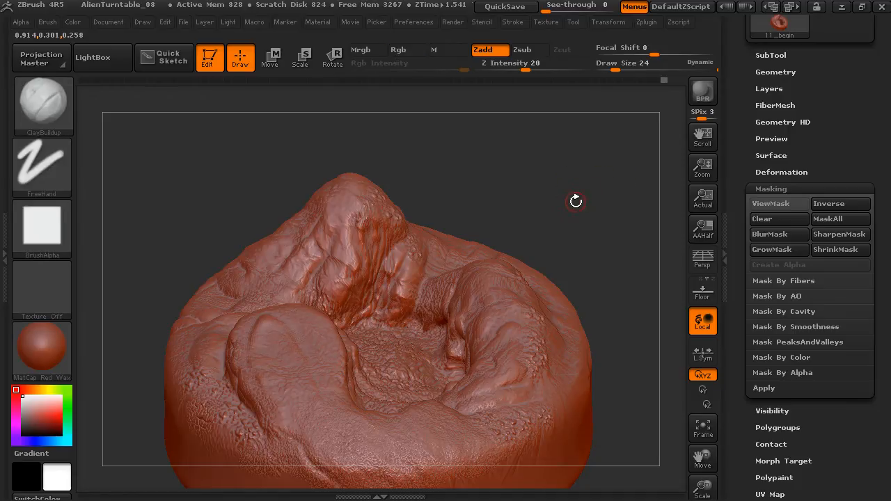
Show the mask, switch to MaskCurvePen, and mask the right side along a straight line
left_click(42, 101)
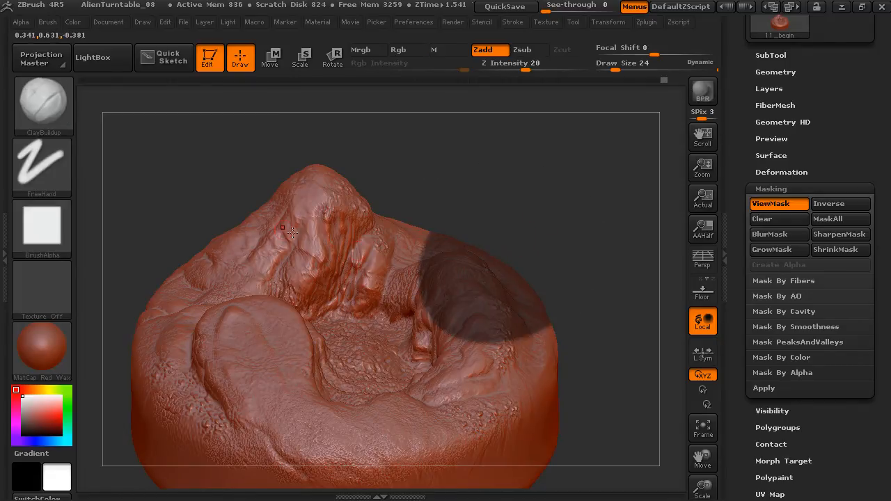
left_click(168, 178)
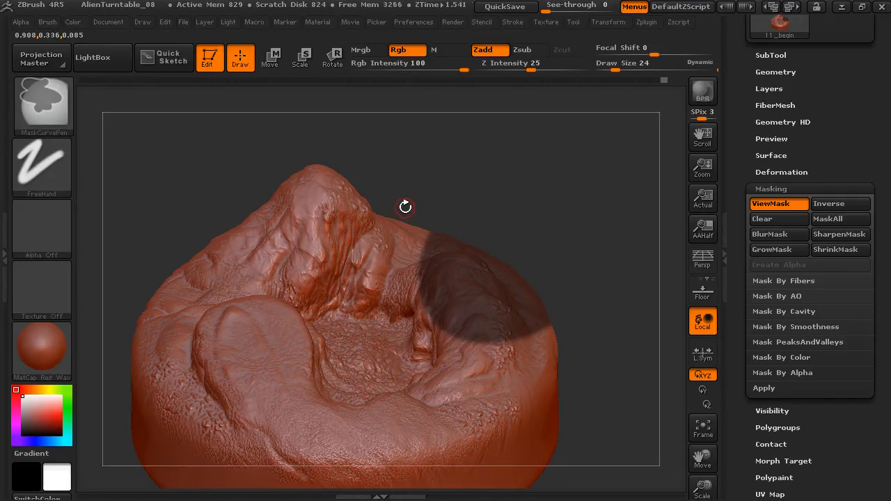
mouse_move(50, 105)
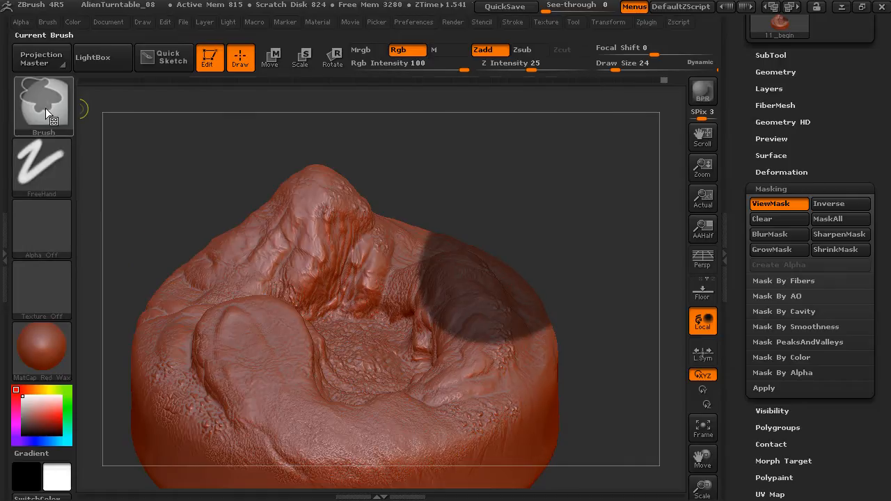
left_click_drag(398, 168, 416, 307)
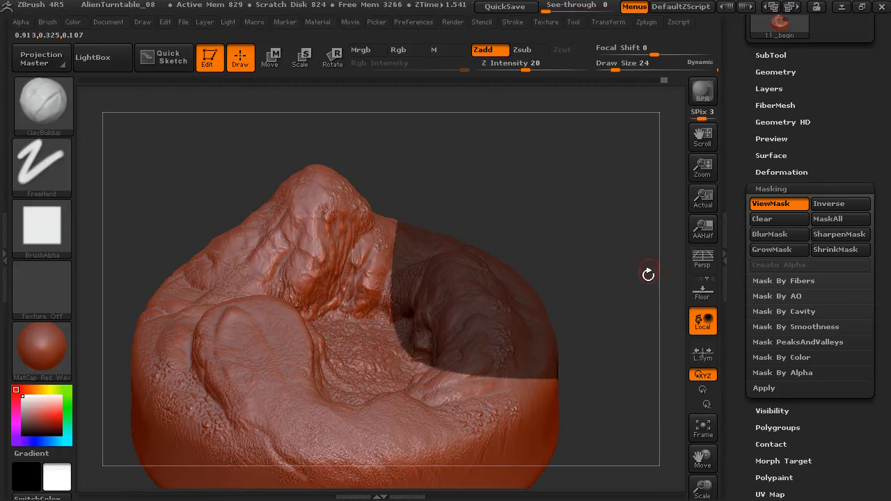
left_click_drag(649, 274, 527, 280)
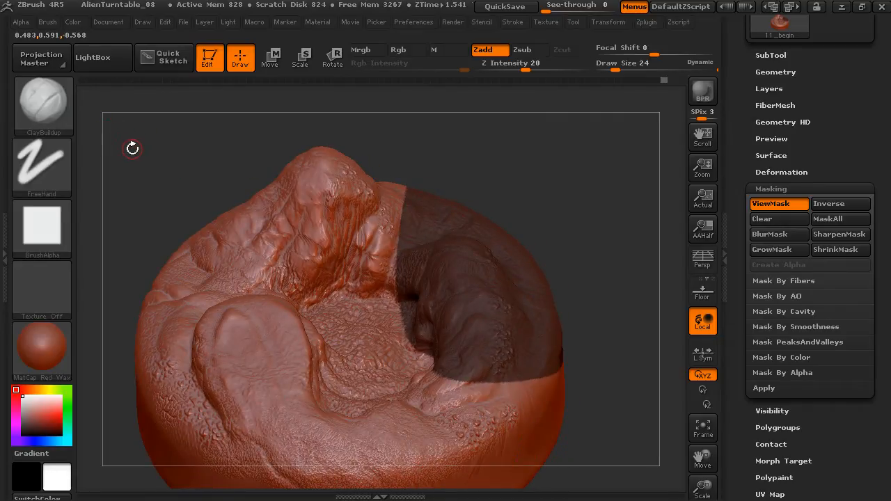
left_click_drag(132, 148, 465, 193)
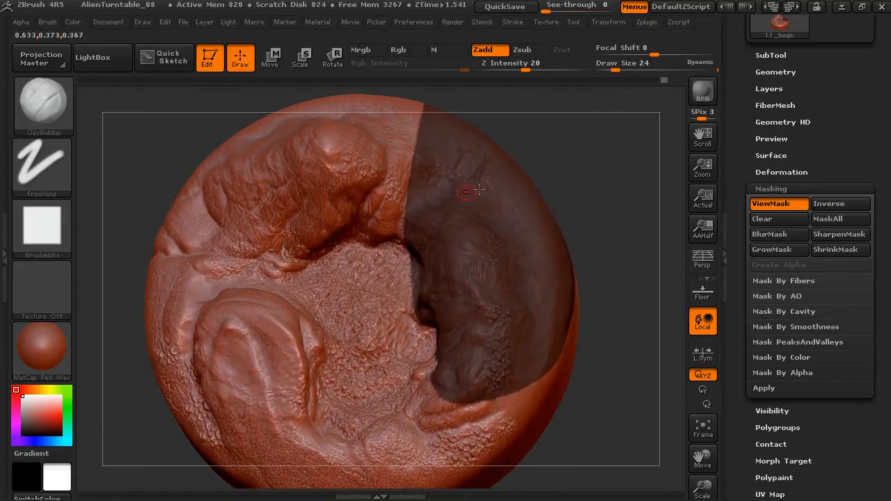
mouse_move(509, 253)
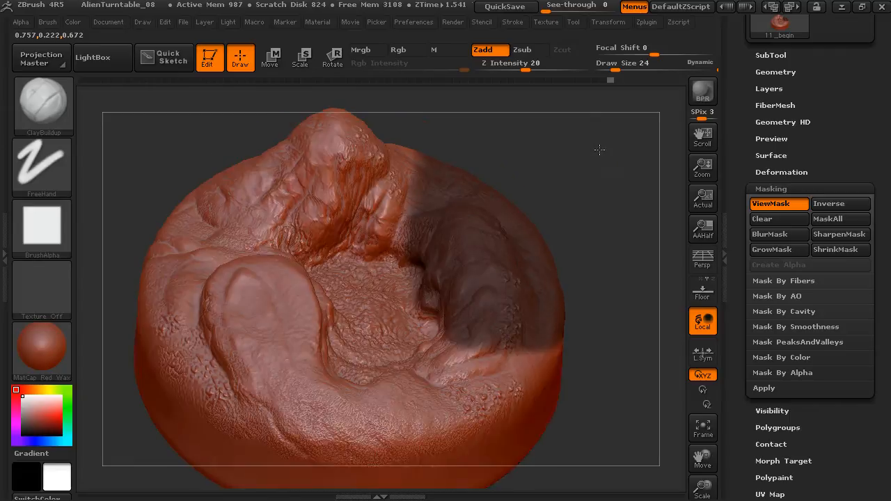
left_click_drag(600, 150, 488, 248)
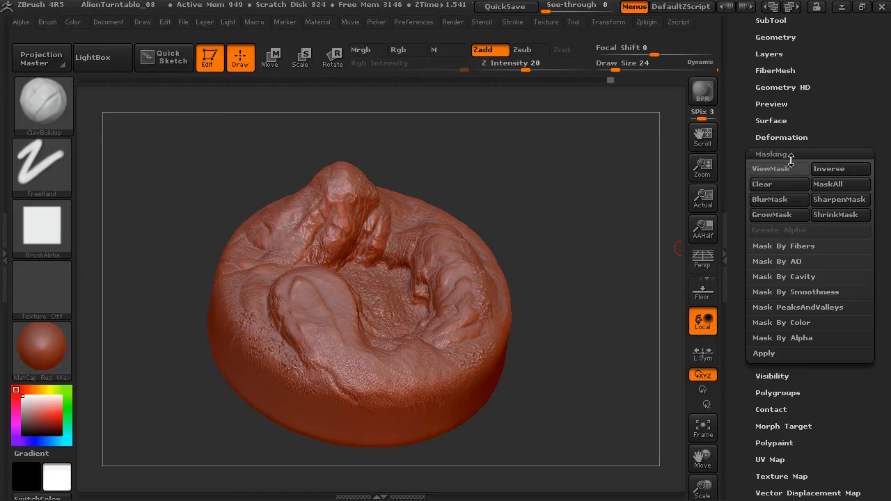
mouse_move(568, 226)
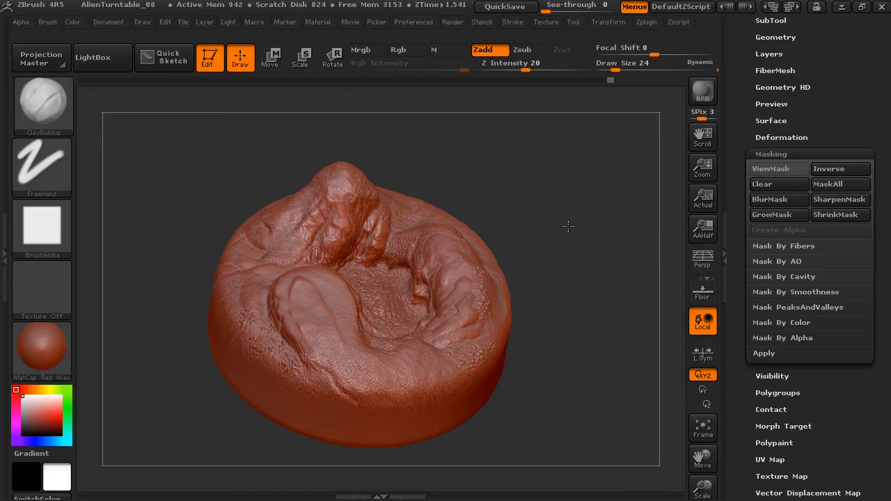